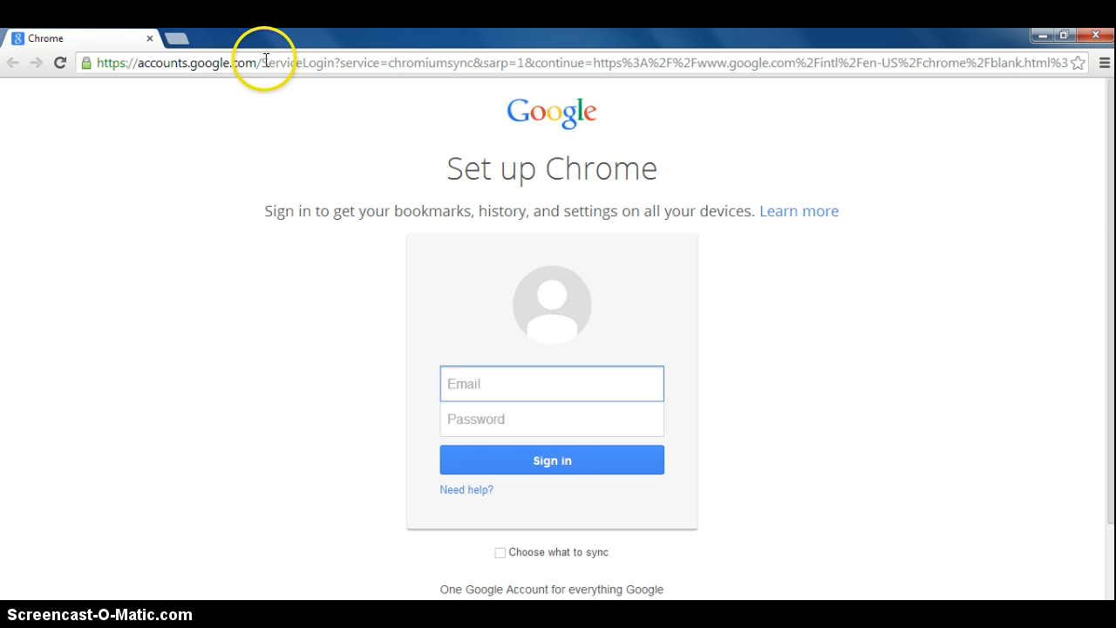
{"action": "type", "text": "www.neisd.net"}
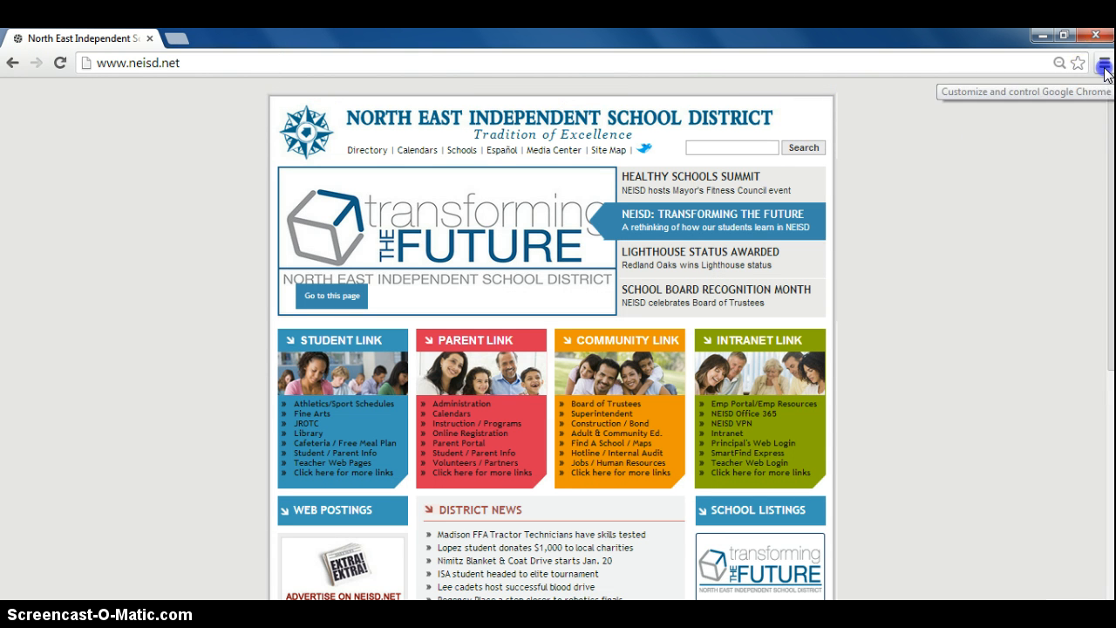
- Open Chrome's Settings page from the Chrome menu
{"action": "left_click", "coordinate": [1102, 62]}
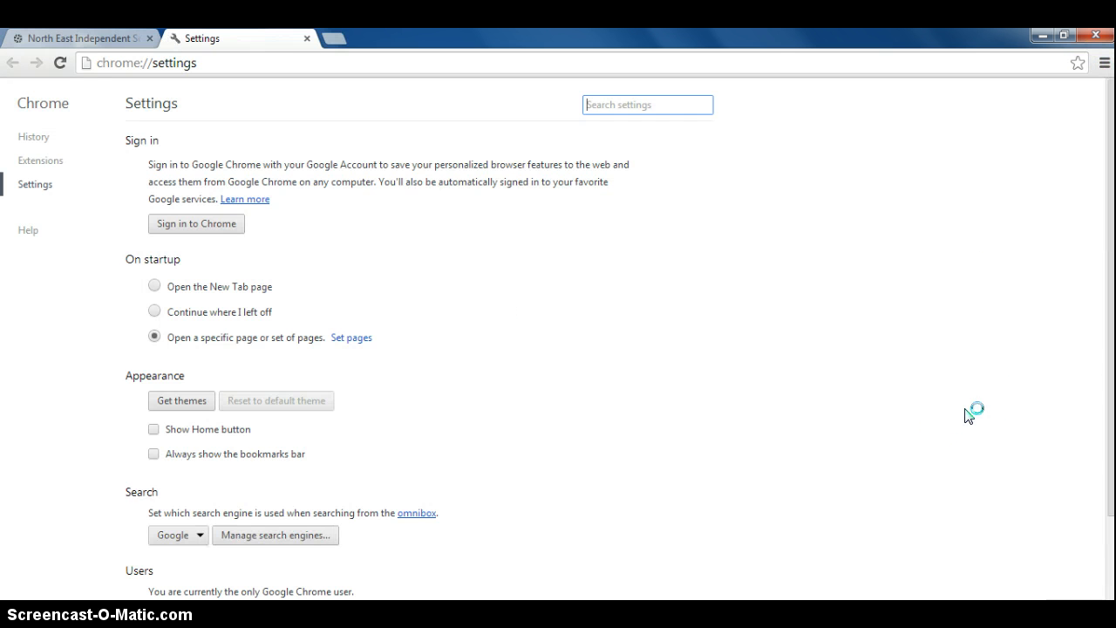
{"action": "mouse_move", "coordinate": [241, 275]}
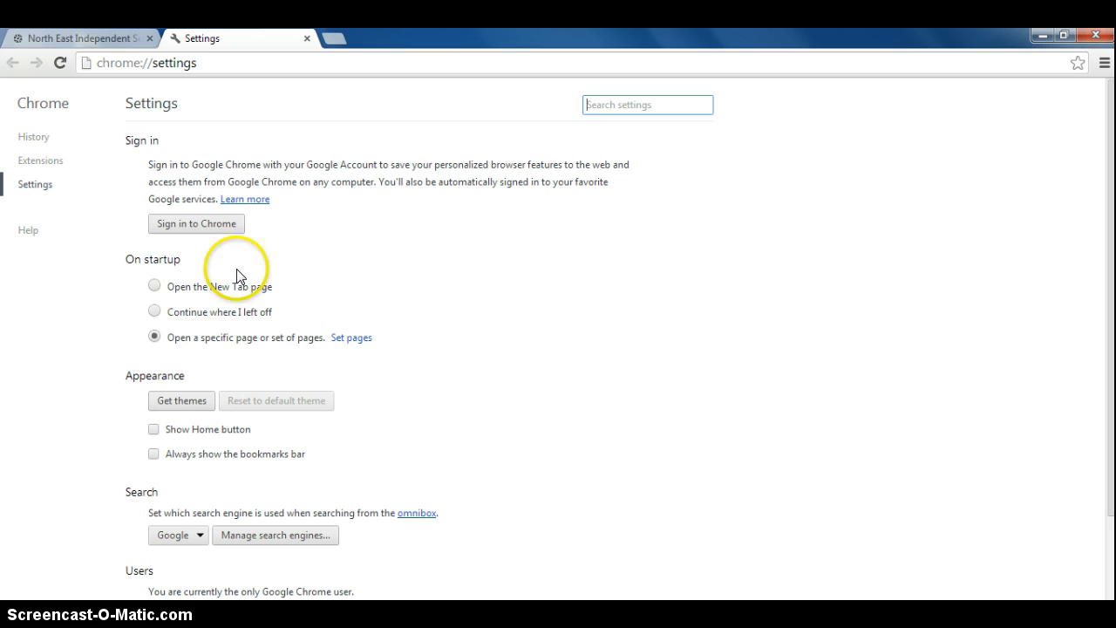
{"action": "mouse_move", "coordinate": [202, 340]}
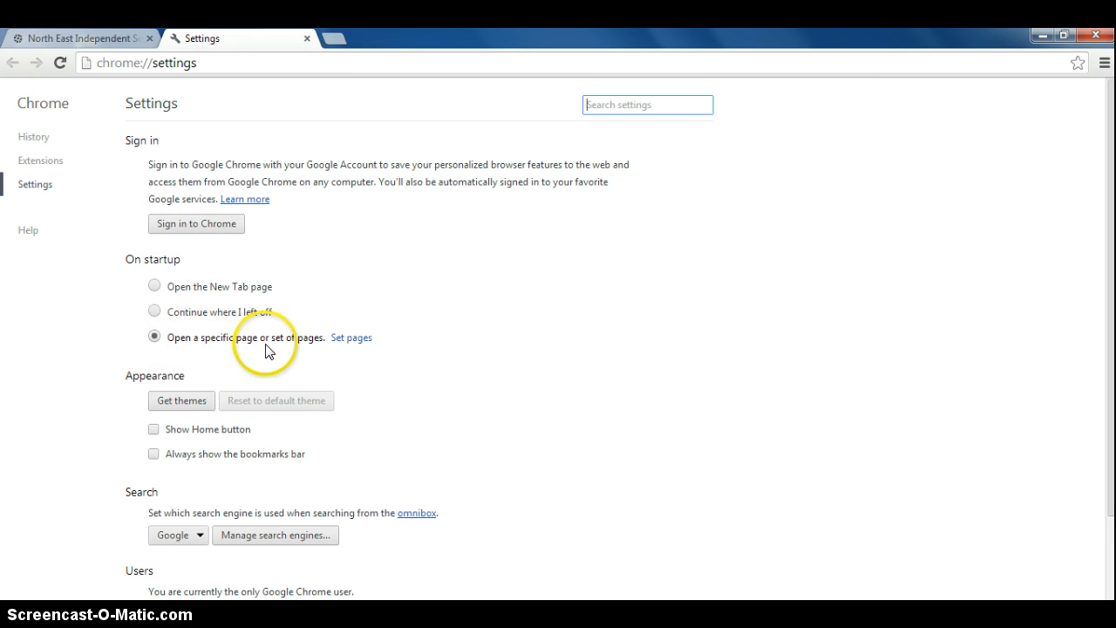
{"action": "mouse_move", "coordinate": [352, 339]}
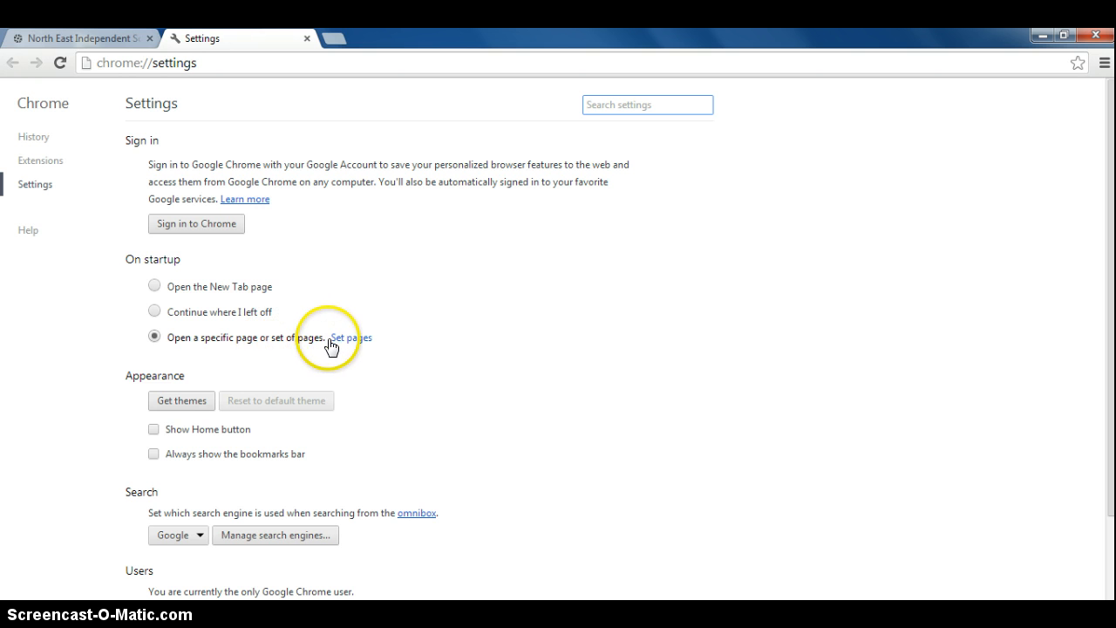
{"action": "left_click", "coordinate": [352, 339]}
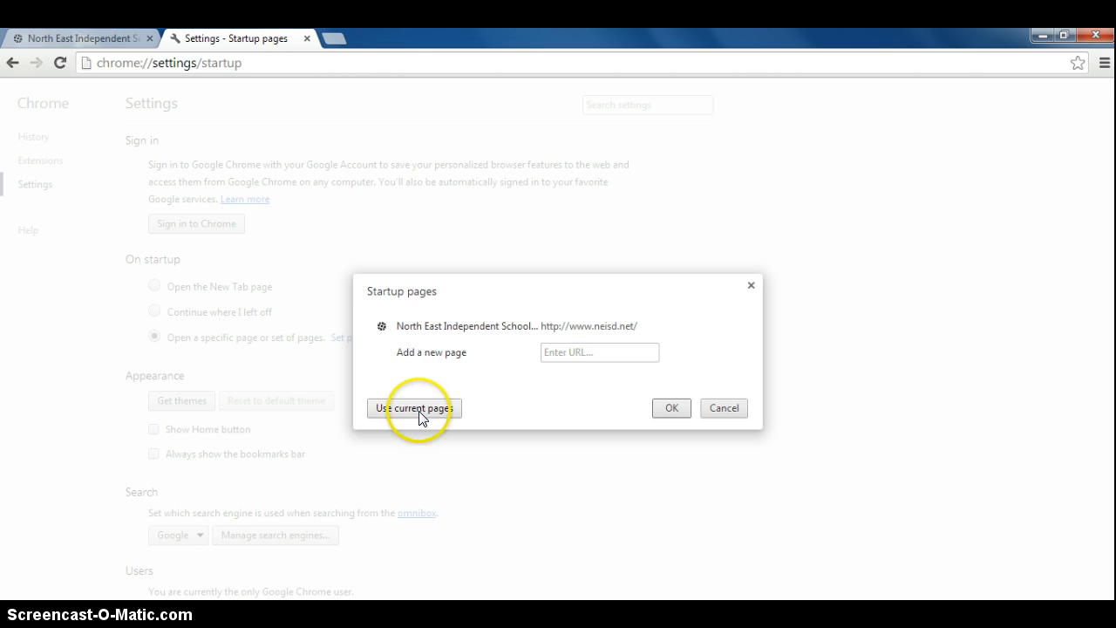
{"action": "mouse_move", "coordinate": [653, 428]}
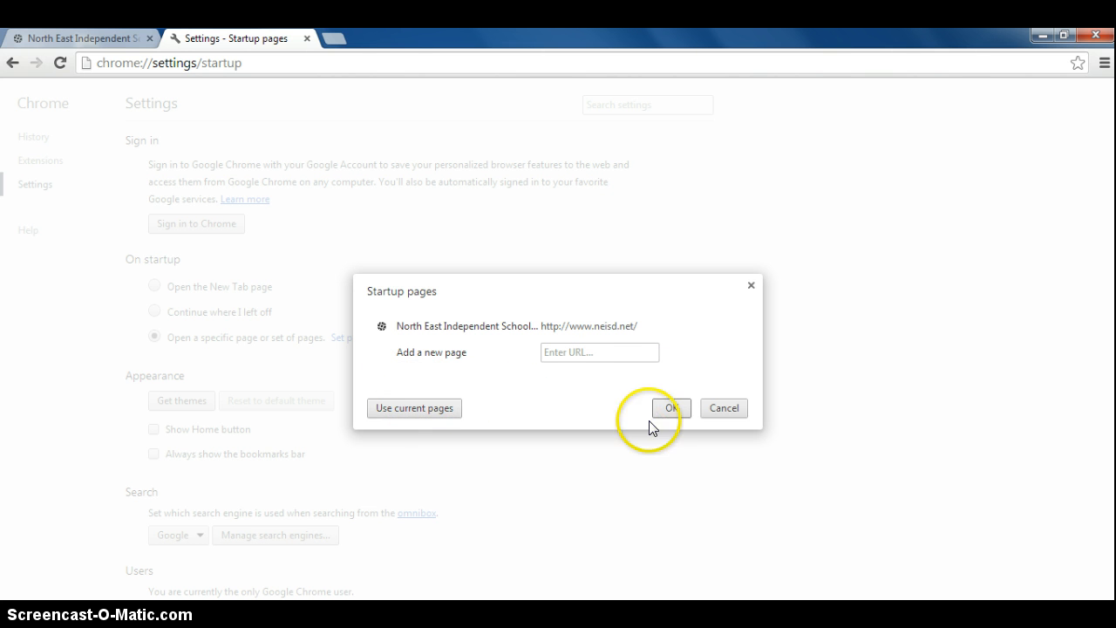
{"action": "left_click", "coordinate": [671, 408]}
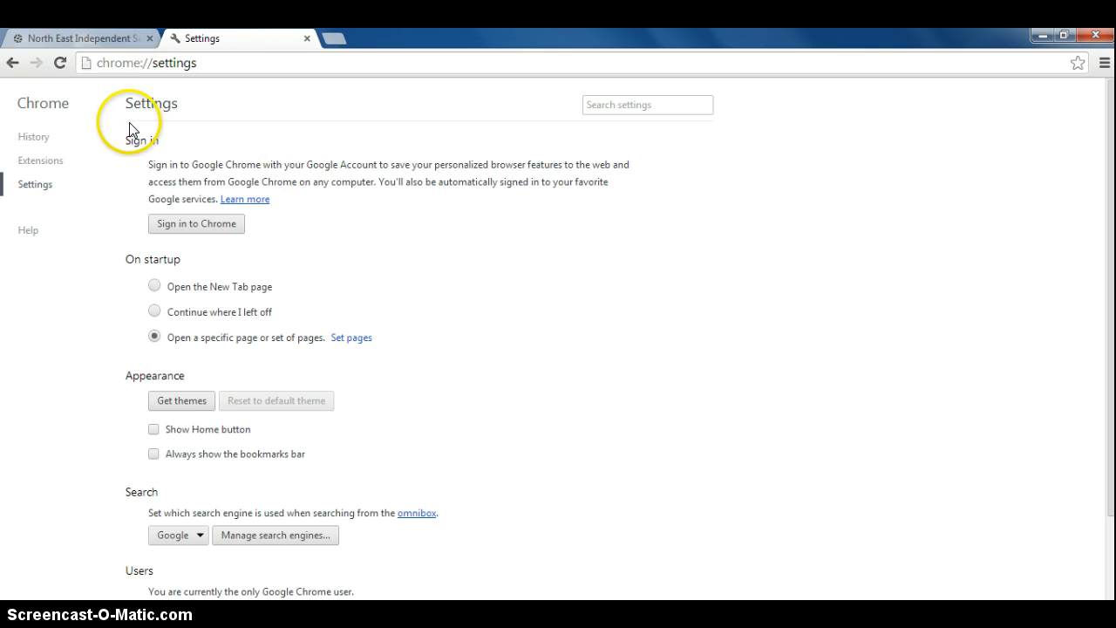
{"action": "mouse_move", "coordinate": [178, 380]}
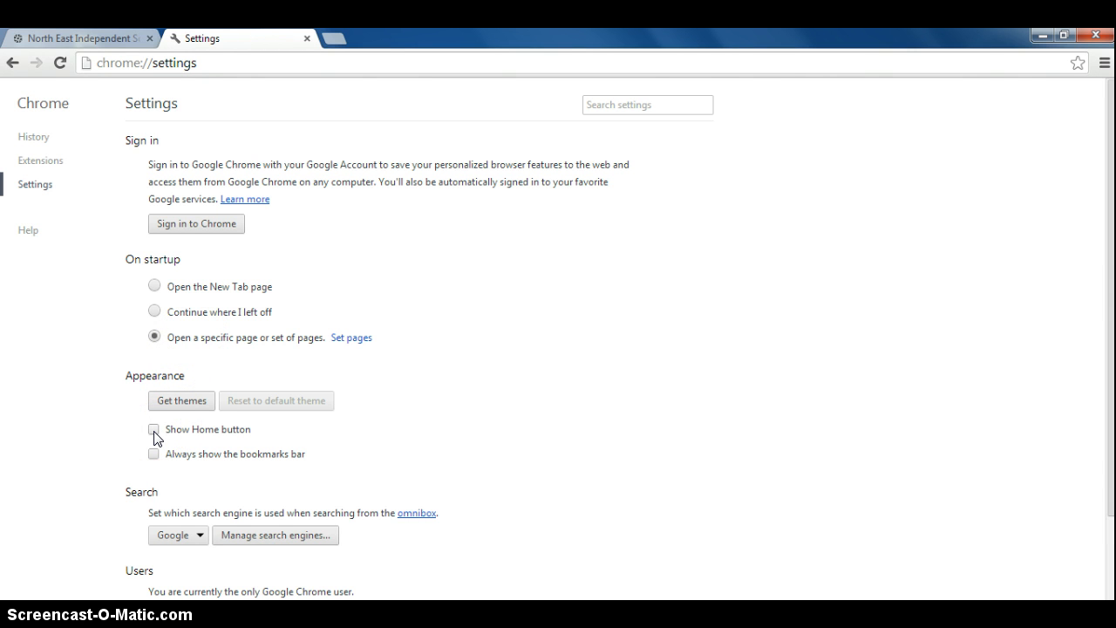
- Enable Show Home button and Always show the bookmarks bar under Appearance
{"action": "left_click", "coordinate": [153, 429]}
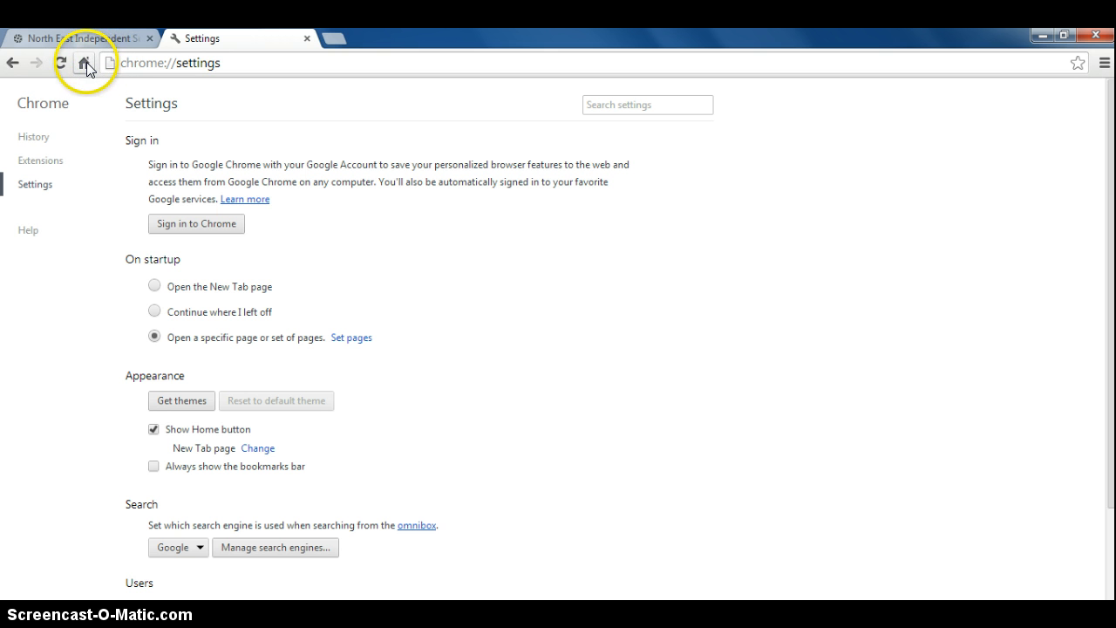
{"action": "mouse_move", "coordinate": [84, 63]}
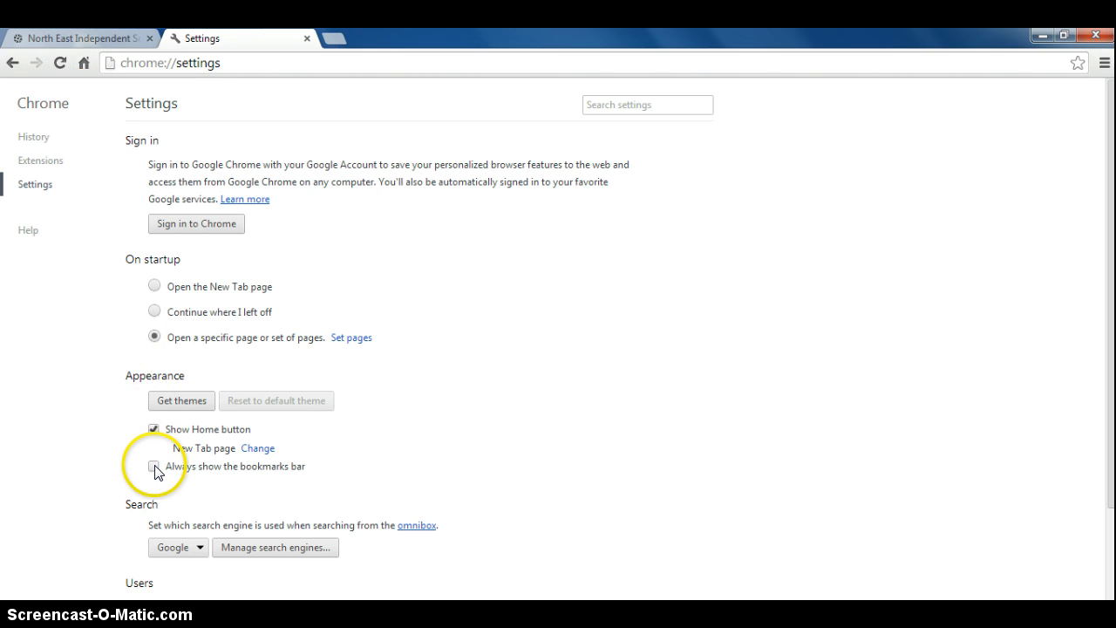
{"action": "left_click", "coordinate": [153, 465]}
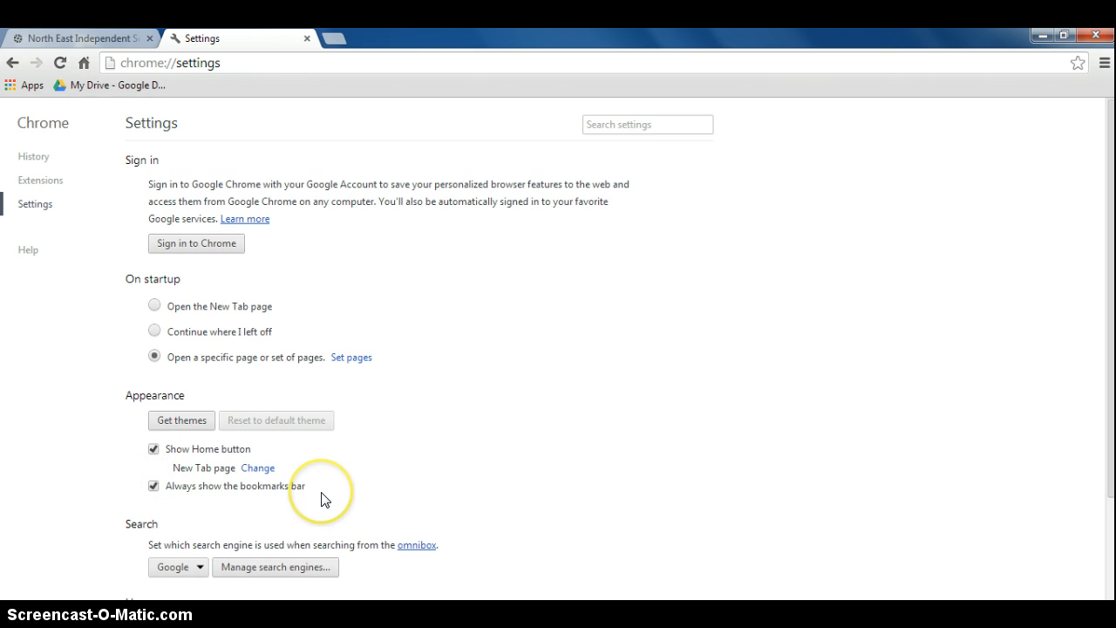